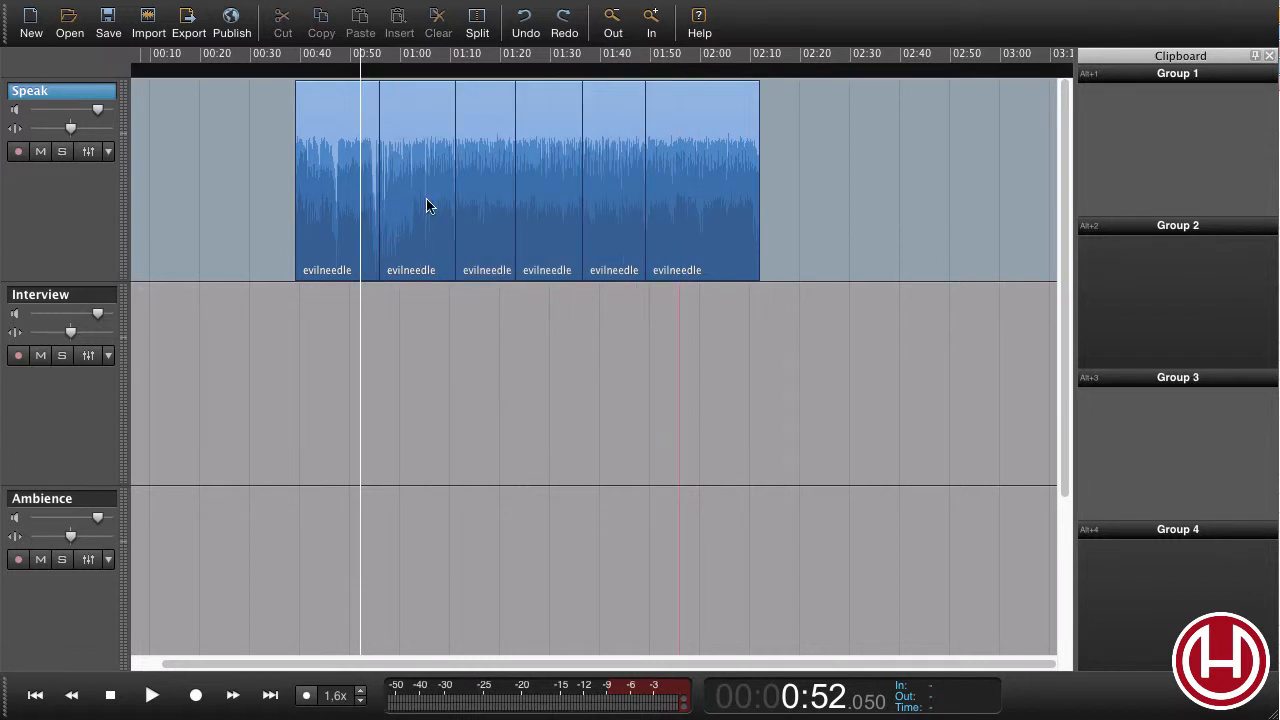
mouse_move(528, 168)
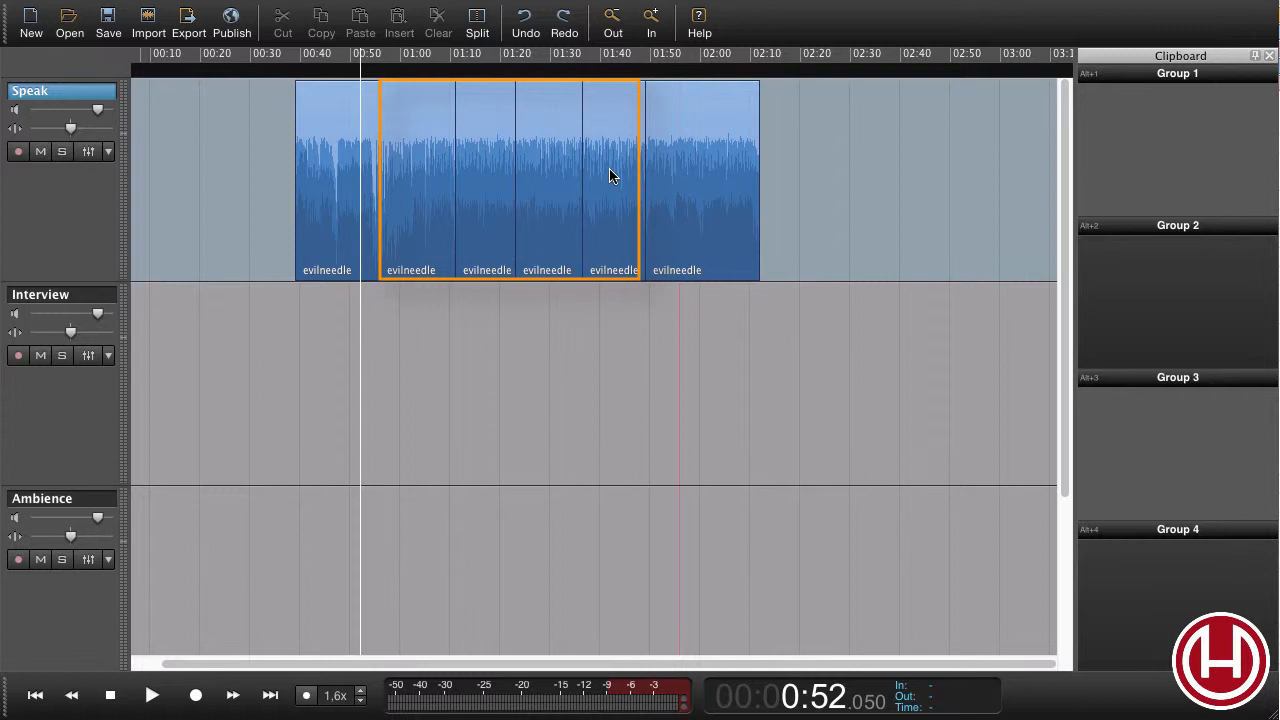
Step: Select the four middle evilneedle regions on the Speak track
click(612, 176)
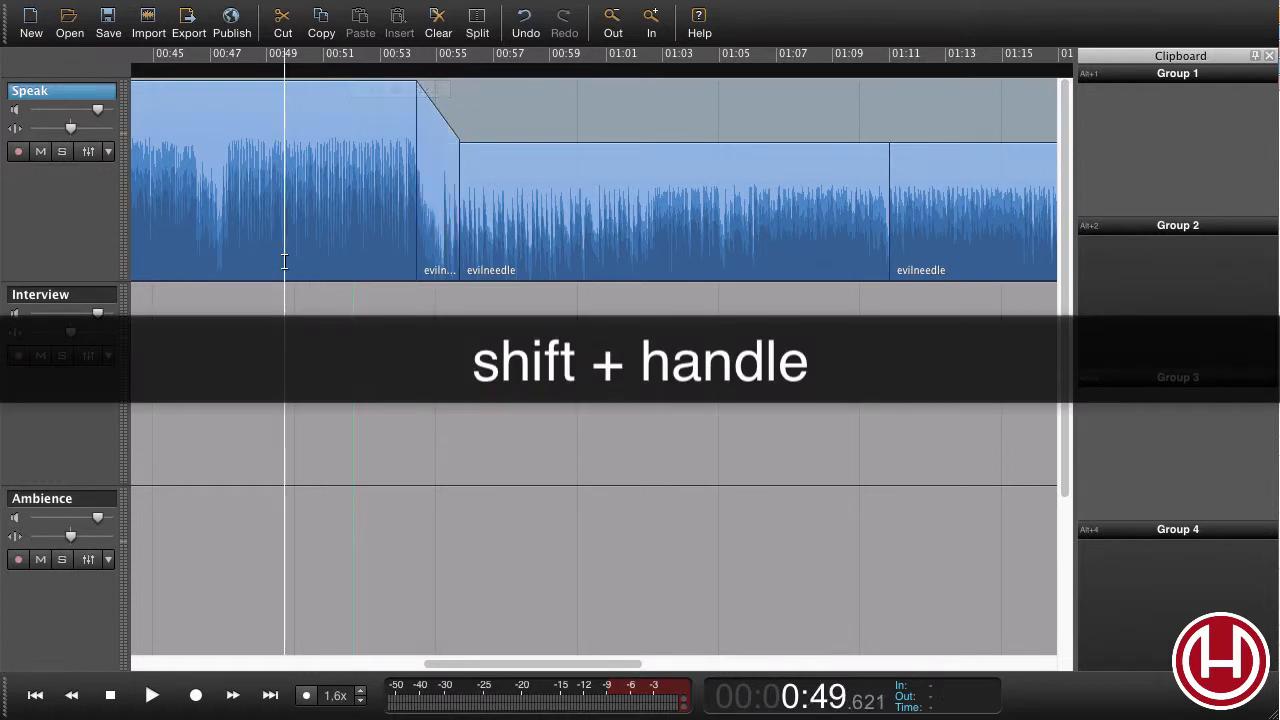
Step: Lower the middle regions' volume with a sloped fade down from the opening region
click(152, 696)
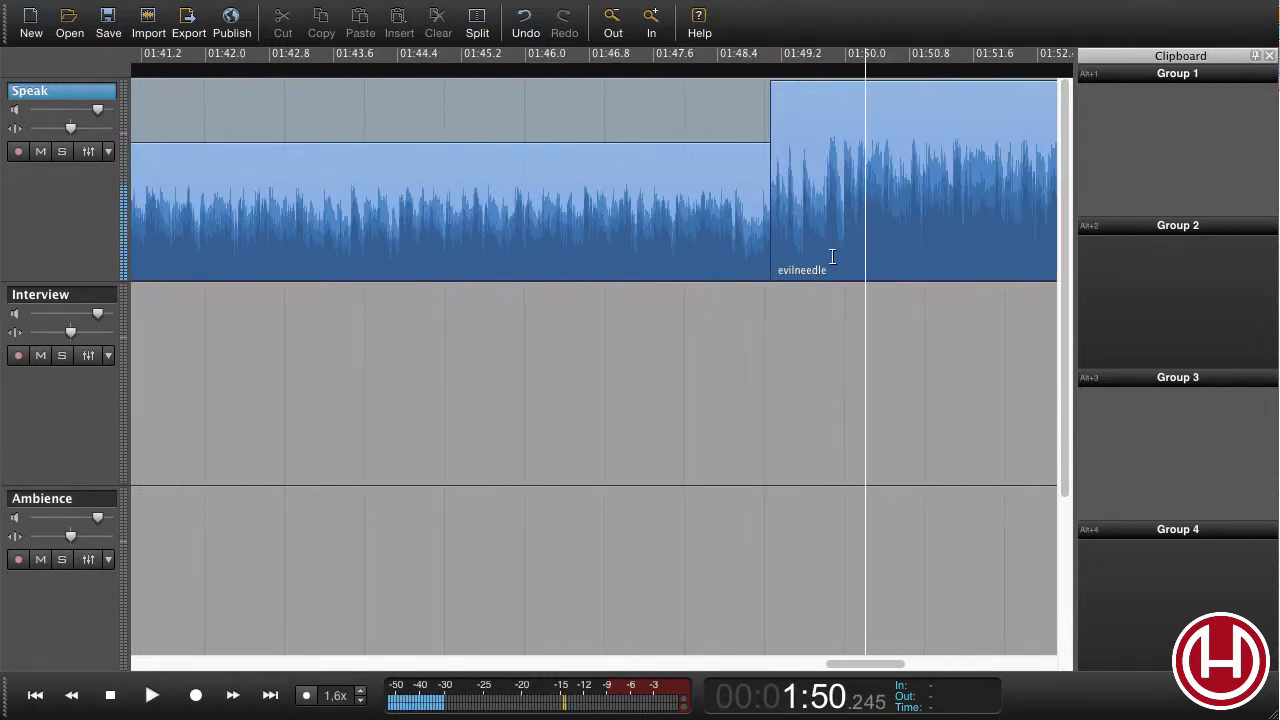
Step: Split off a short region before 01:49.8 and slope its volume back up to full
click(476, 18)
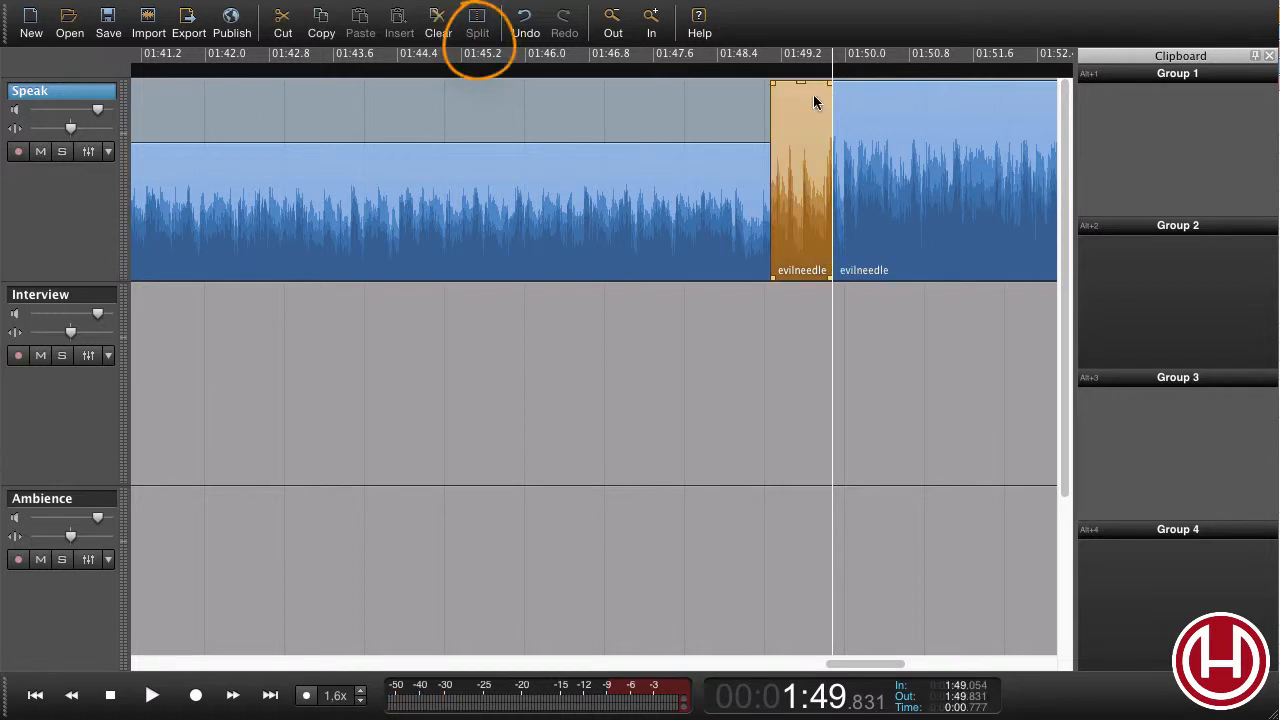
mouse_move(776, 82)
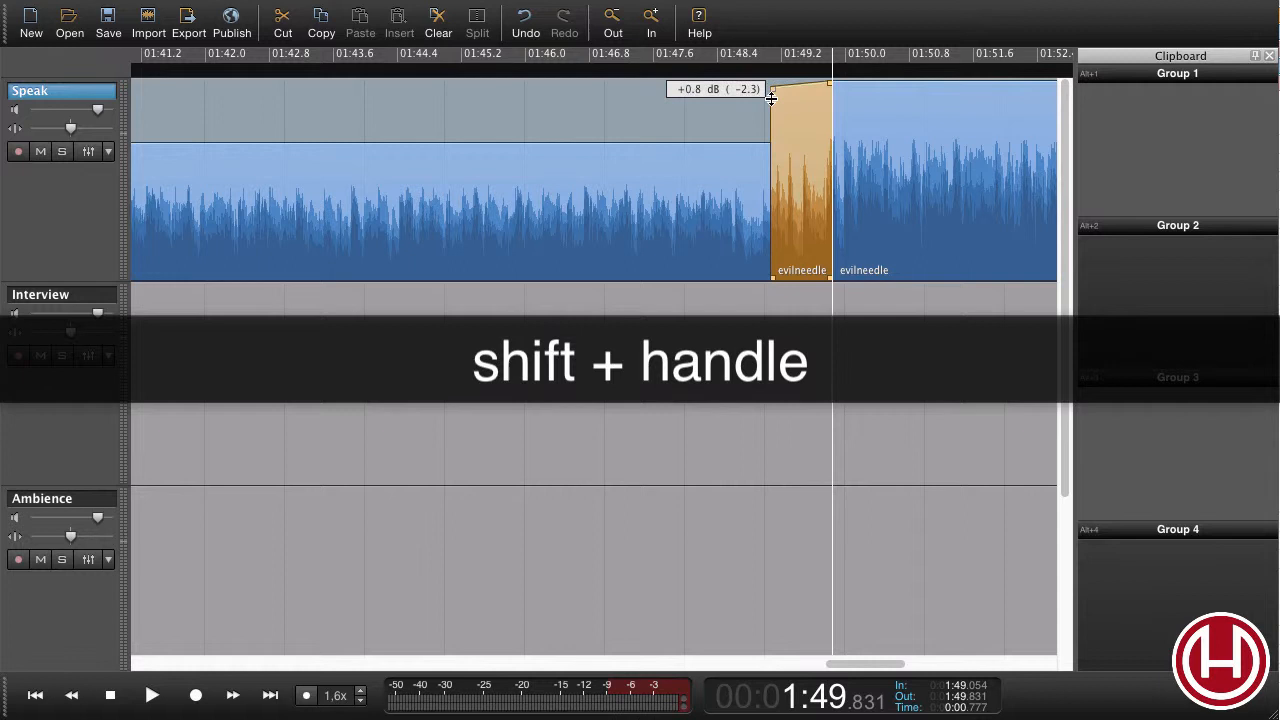
drag(772, 90, 772, 150)
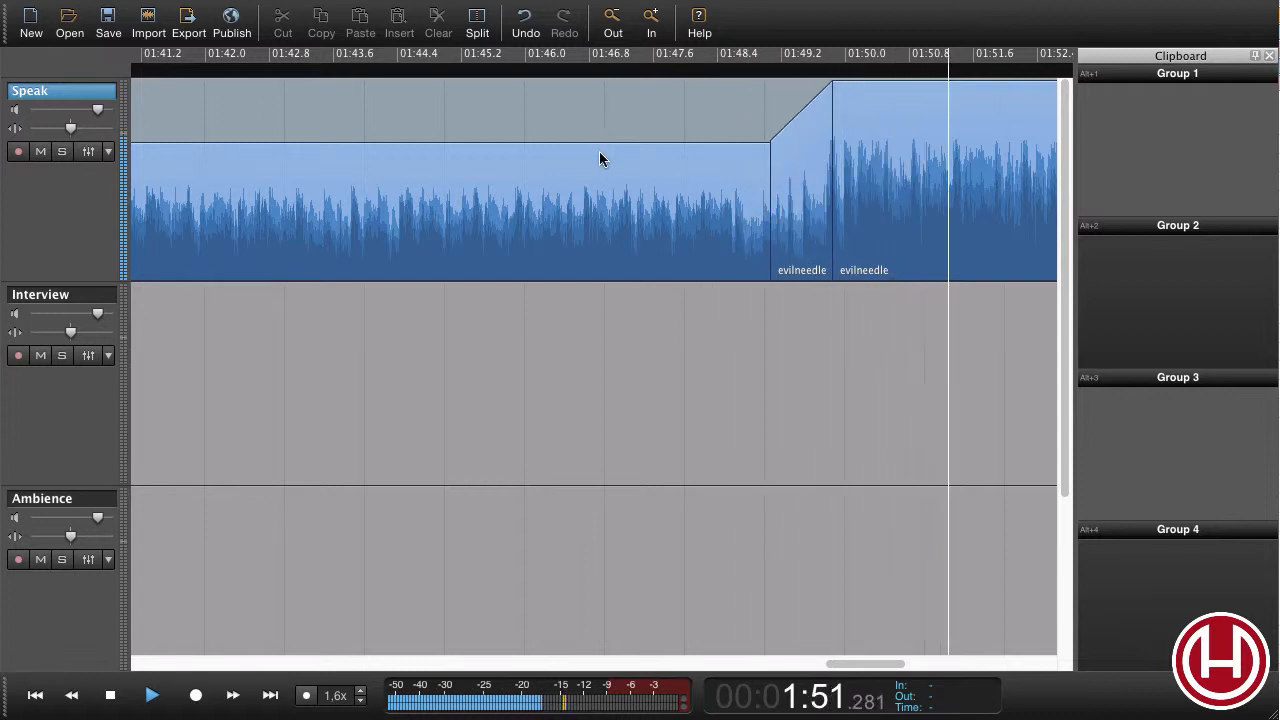
Step: Widen the fade-up region so the return to full volume is more gradual
click(798, 204)
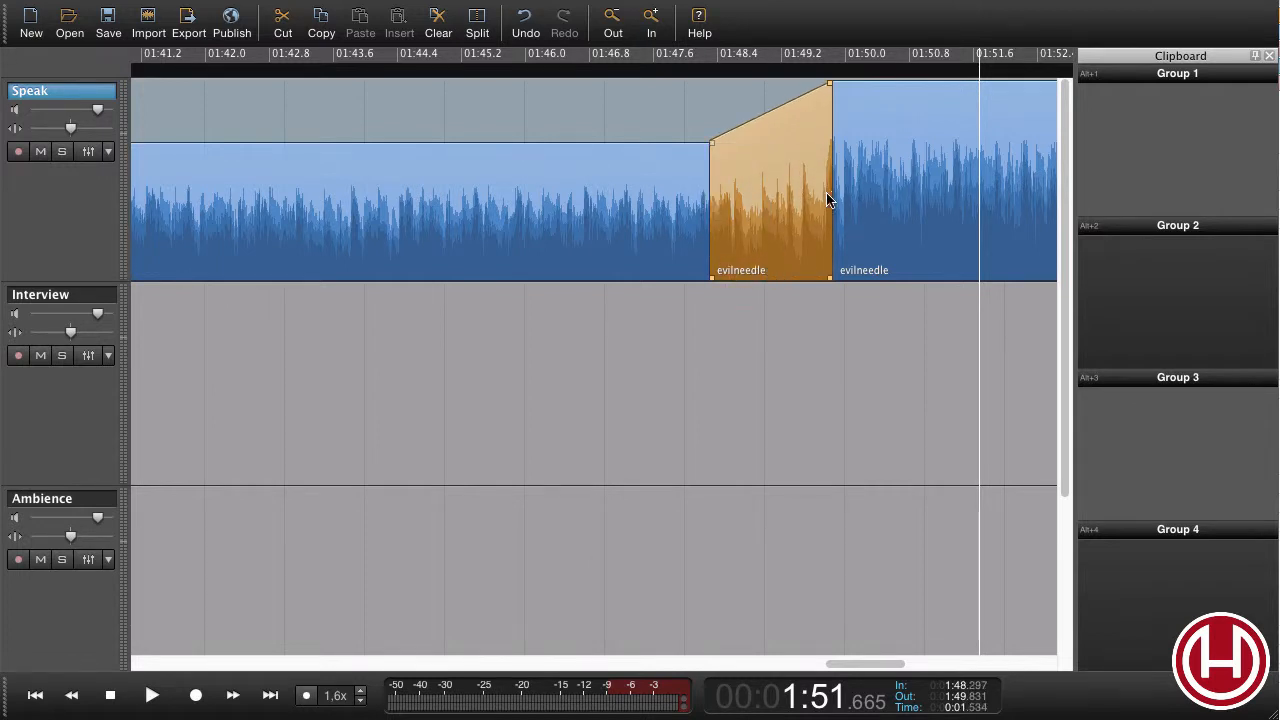
drag(830, 196, 870, 196)
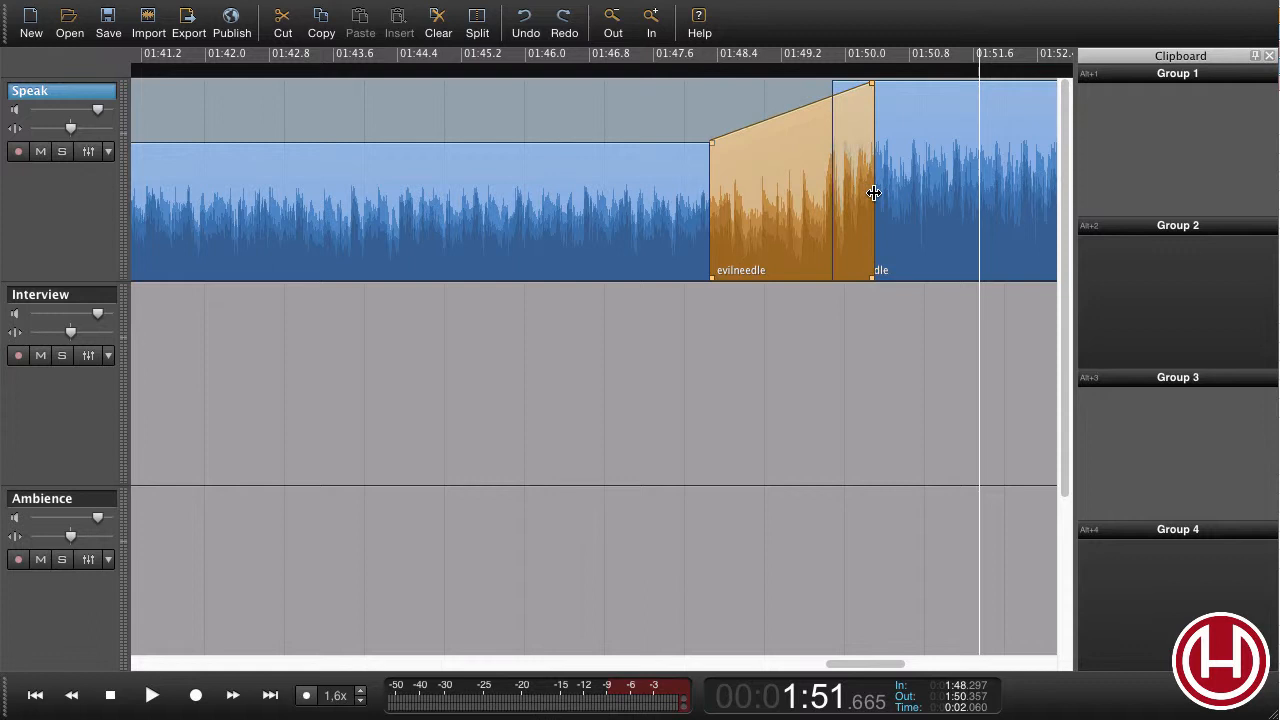